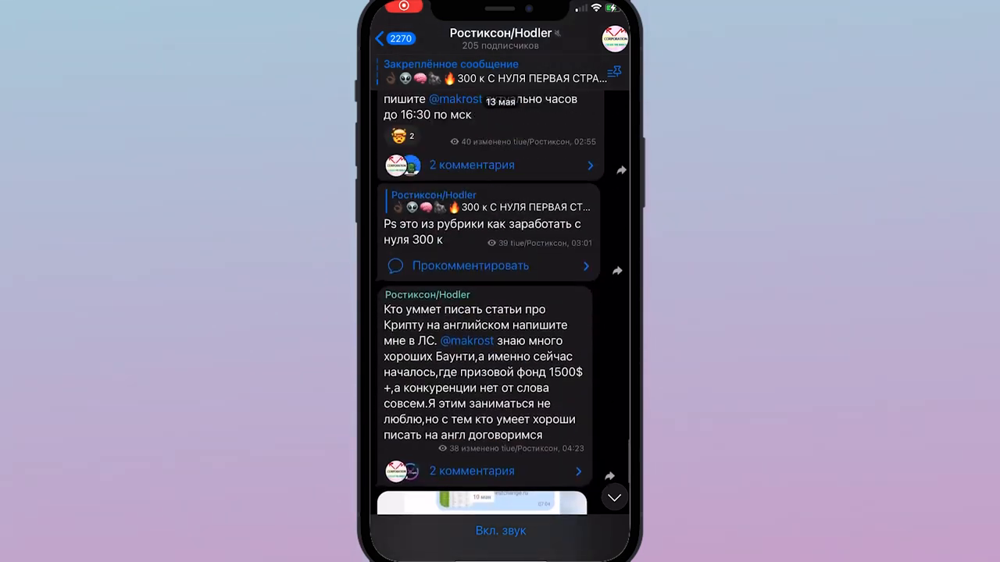
{"action": "scroll", "scroll_direction": "down", "scroll_amount": 3}
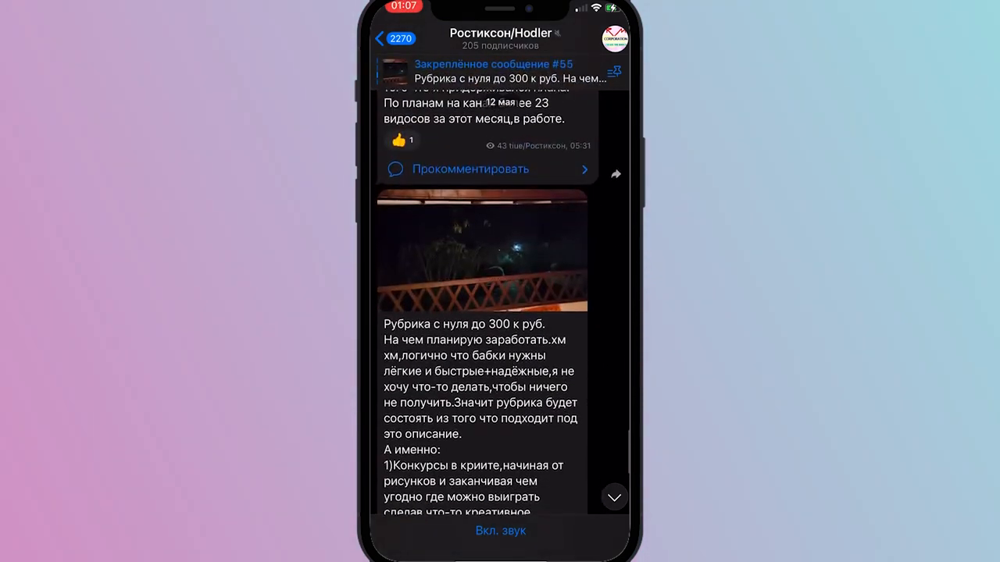
{"action": "scroll", "scroll_direction": "down", "scroll_amount": 3}
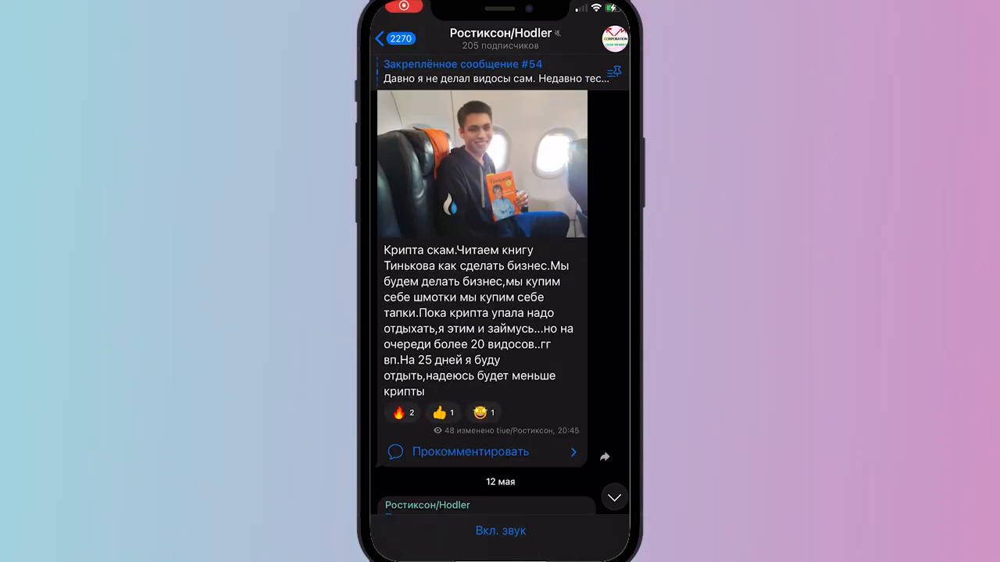
{"action": "scroll", "scroll_direction": "down", "scroll_amount": 3}
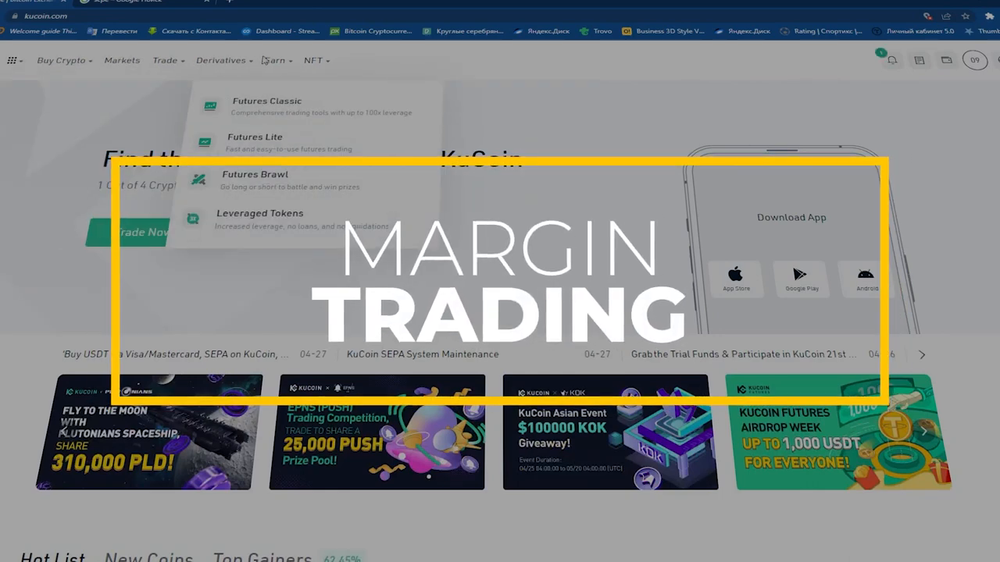
{"action": "mouse_move", "coordinate": [274, 61]}
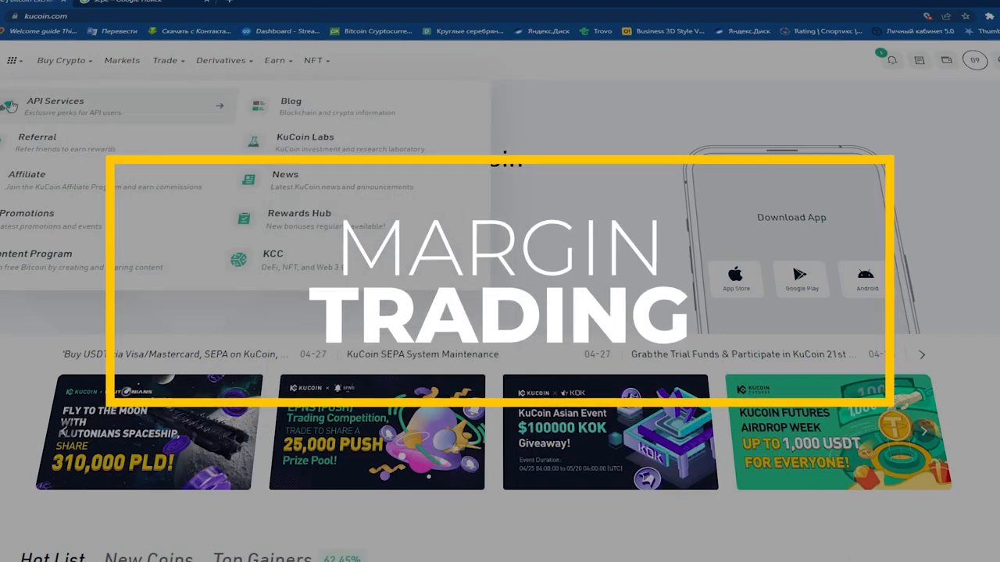